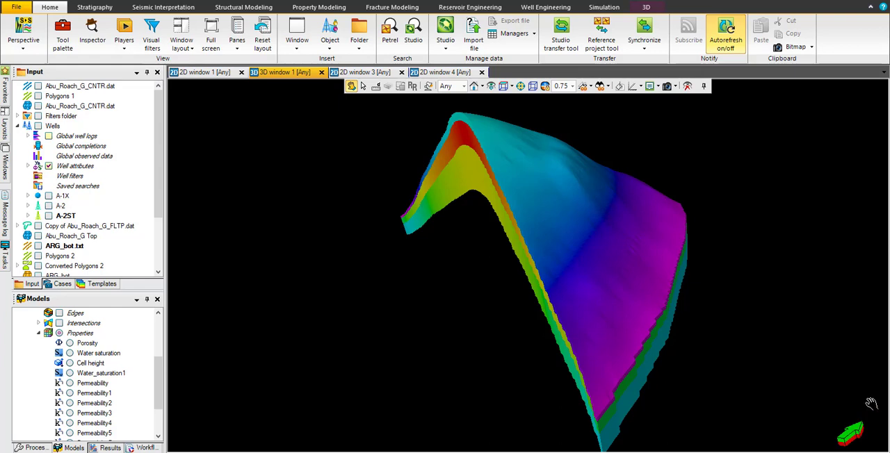
pyautogui.moveTo(347, 337)
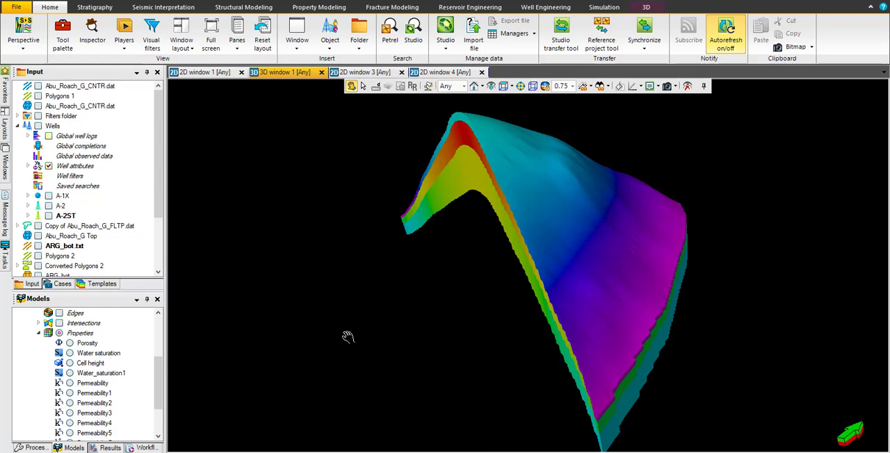
pyautogui.moveTo(487, 185)
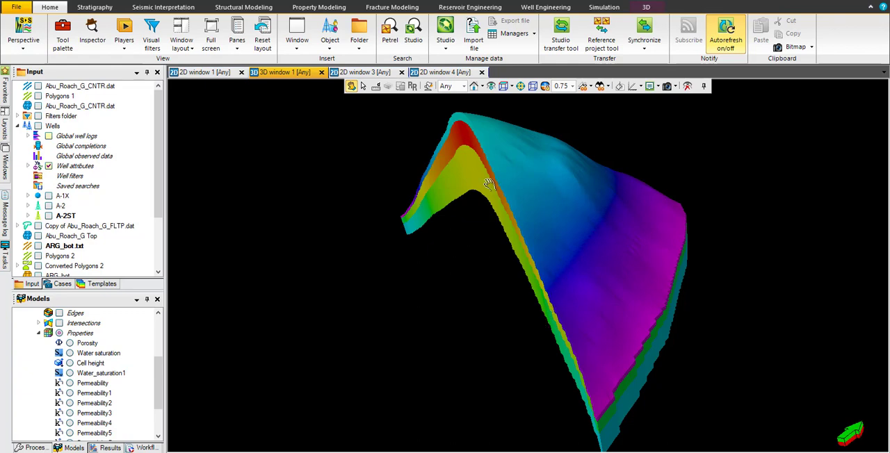
# Orbit the 3D grid to inspect its crest, top surface and flanks.
pyautogui.moveTo(486, 184); pyautogui.dragTo(612, 233)
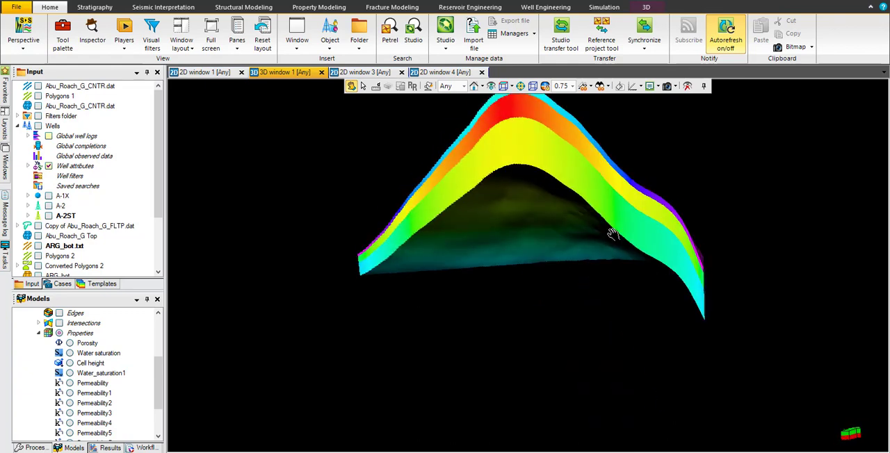
pyautogui.moveTo(612, 233); pyautogui.dragTo(486, 306)
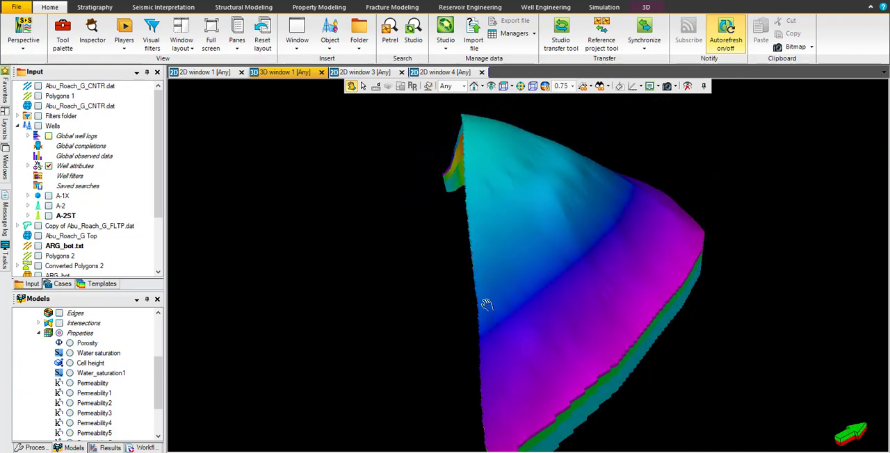
pyautogui.moveTo(487, 305); pyautogui.dragTo(378, 343)
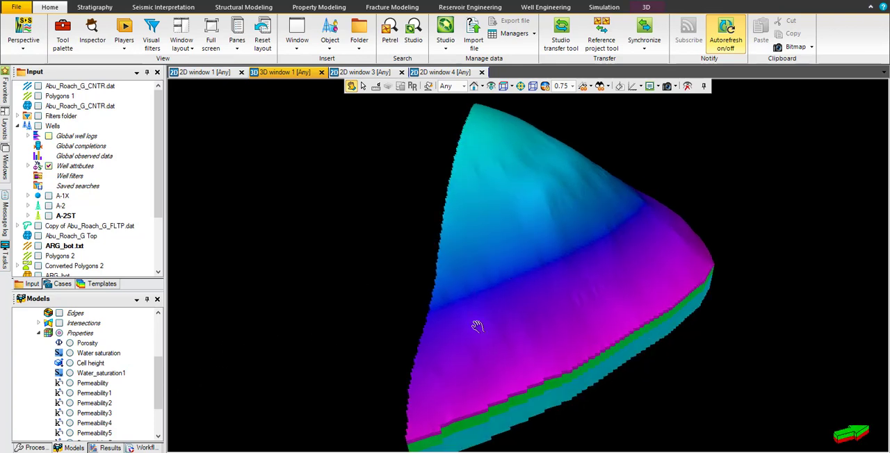
pyautogui.moveTo(478, 327); pyautogui.dragTo(591, 185)
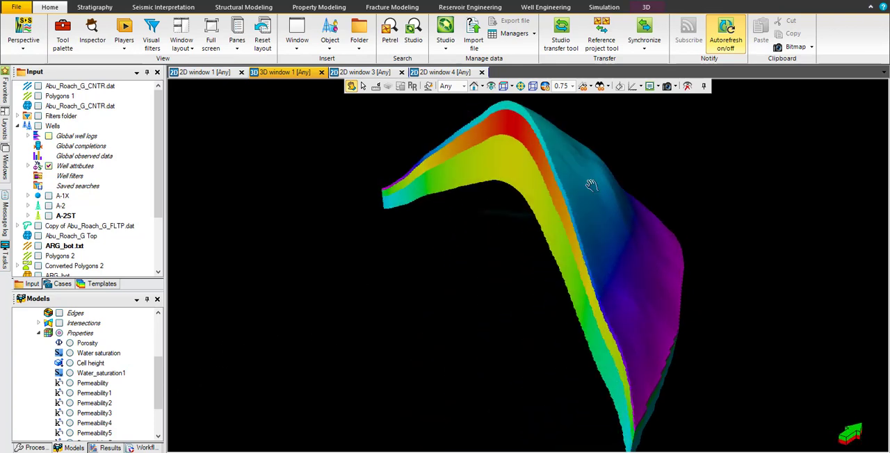
pyautogui.moveTo(592, 186); pyautogui.dragTo(570, 214)
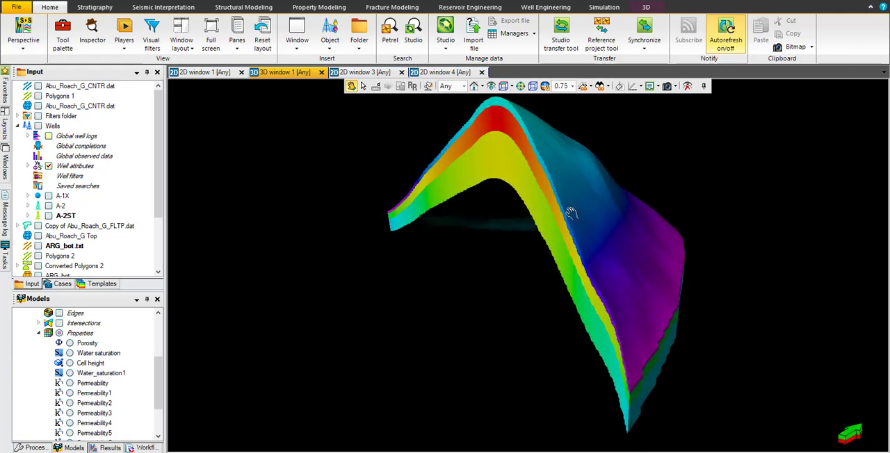
pyautogui.moveTo(570, 212); pyautogui.dragTo(525, 210)
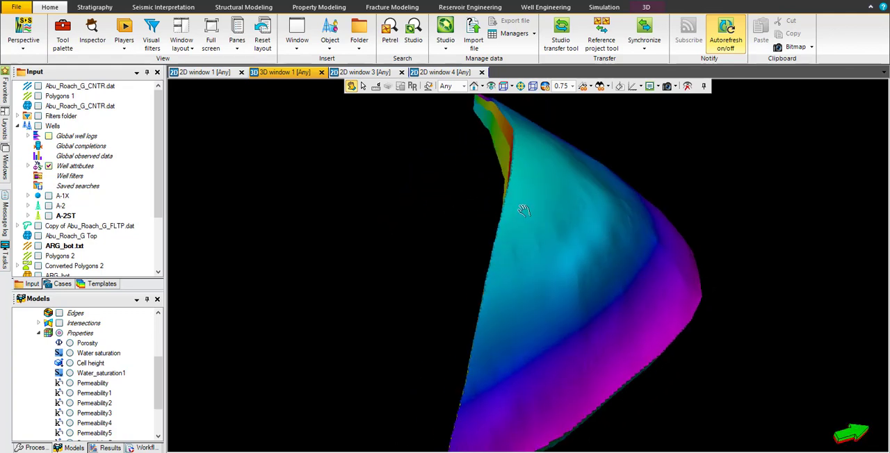
pyautogui.moveTo(524, 211); pyautogui.dragTo(653, 324)
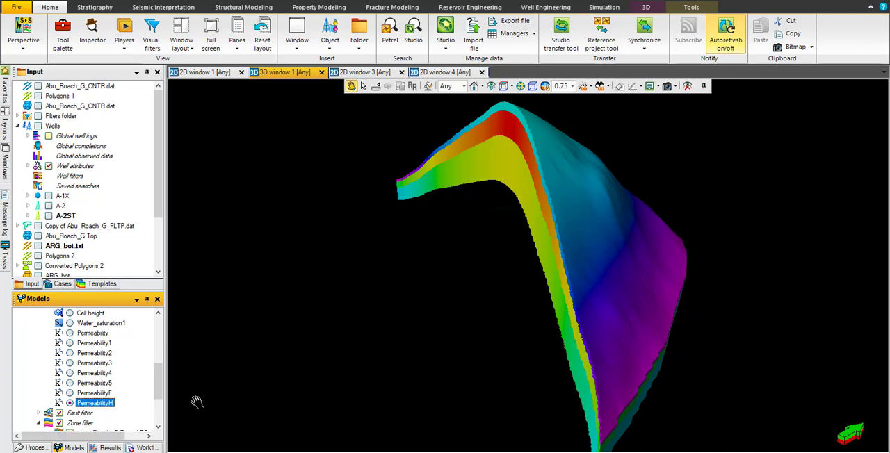
pyautogui.scroll(-3)
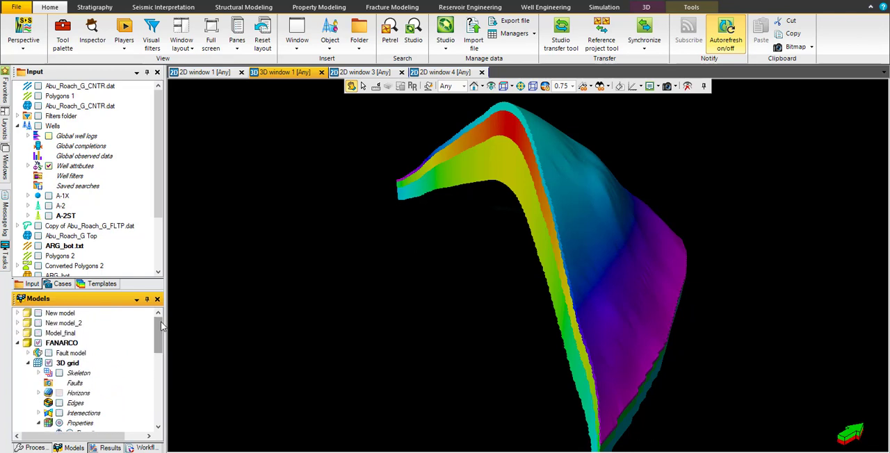
pyautogui.scroll(-3)
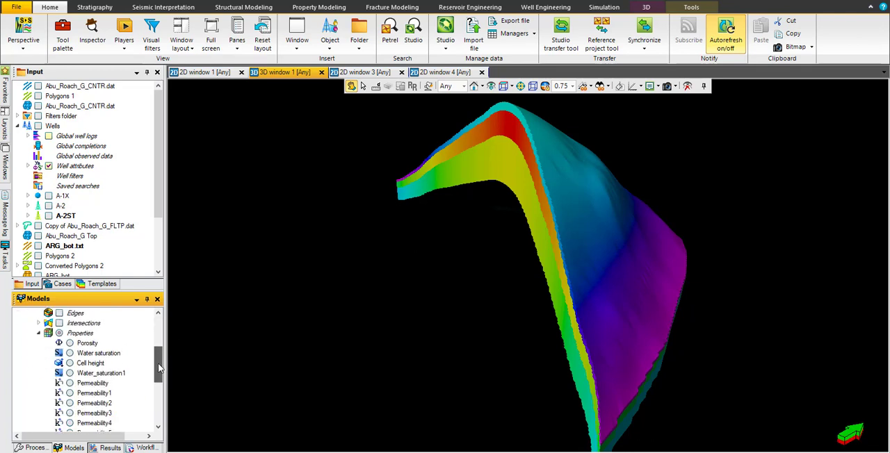
pyautogui.moveTo(139, 368)
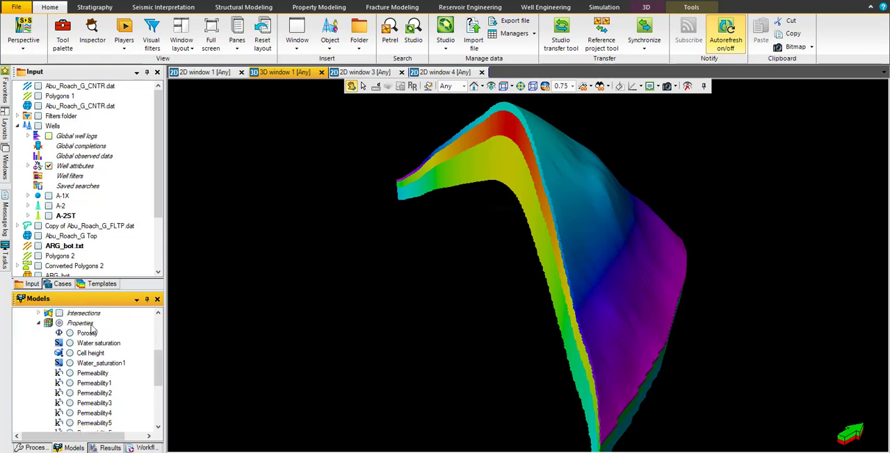
# Open the Properties calculator with Permeability template and Use filter, selecting PermeabilityH.
pyautogui.rightClick(80, 323)
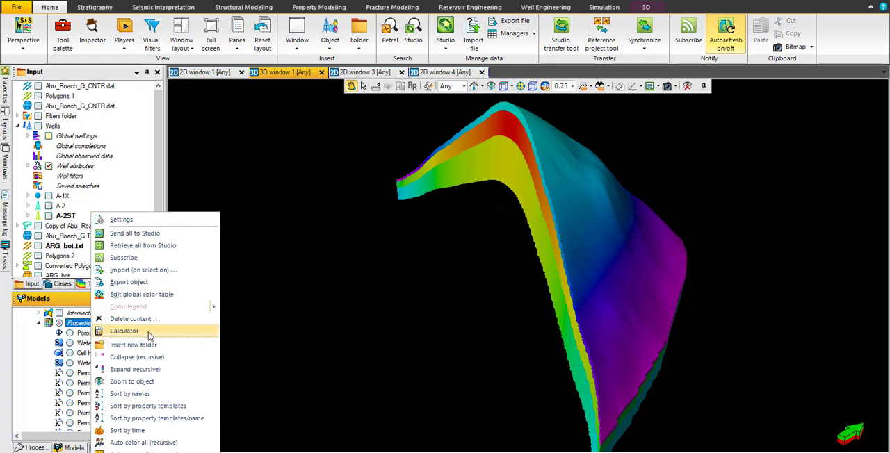
pyautogui.click(124, 330)
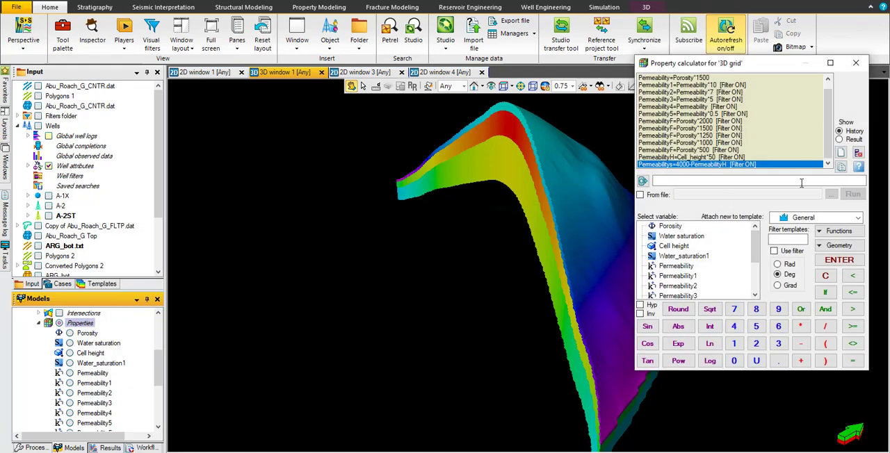
pyautogui.click(817, 217)
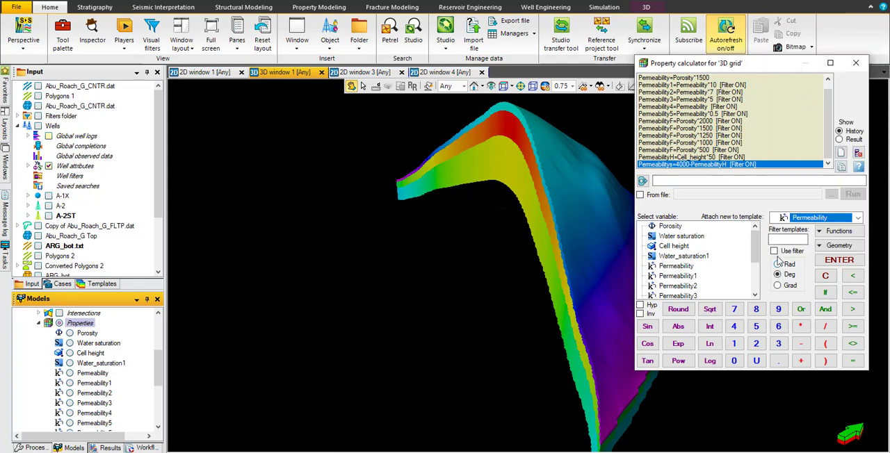
pyautogui.click(775, 251)
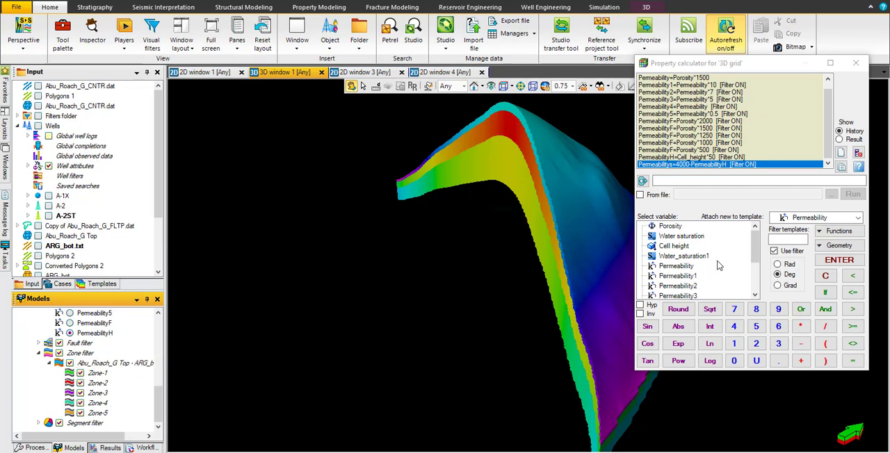
pyautogui.click(747, 180)
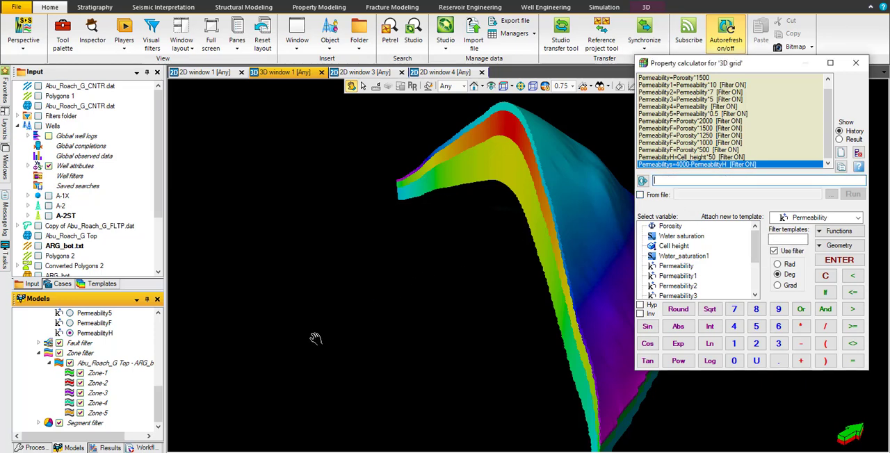
pyautogui.click(95, 333)
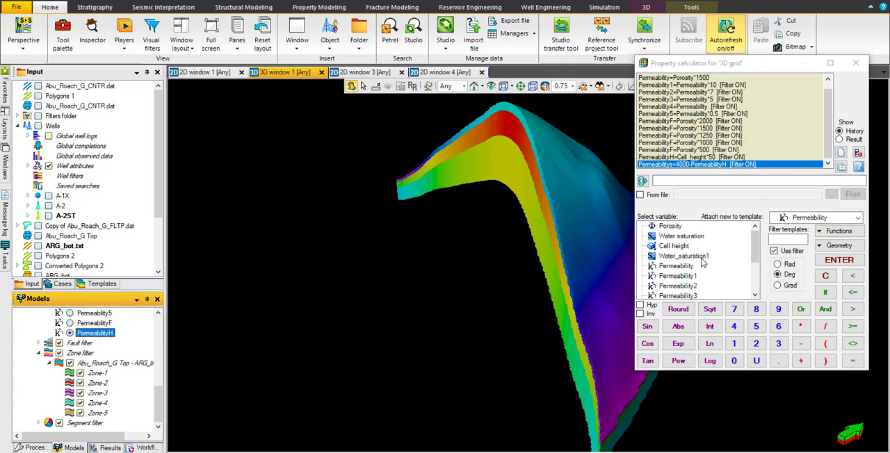
# Enter and run PermeabilityF=100*Porosity in the property calculator.
pyautogui.write('PermeabilityH=')
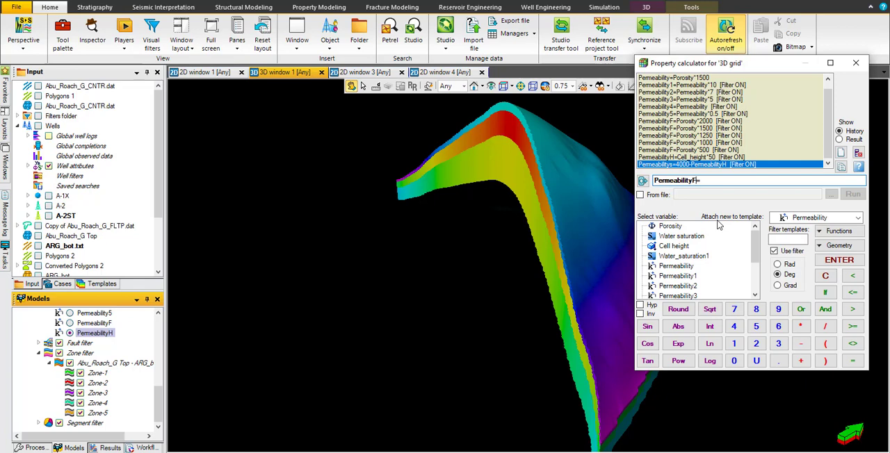
pyautogui.click(703, 180)
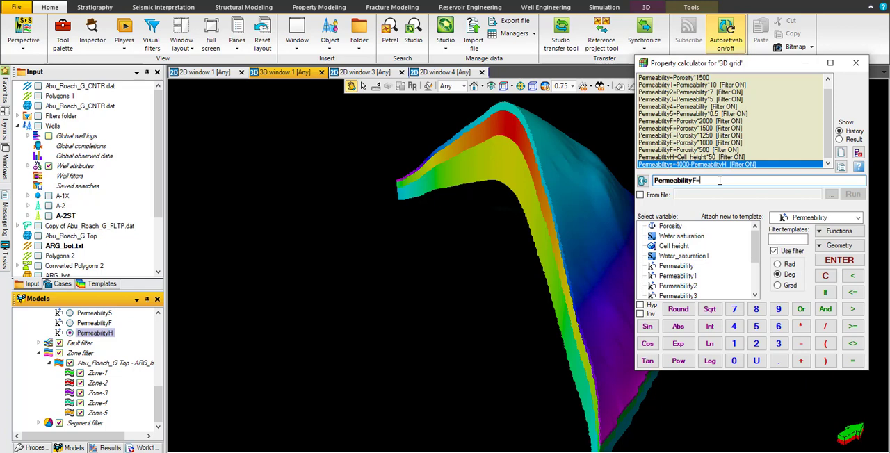
pyautogui.write('100*Porosity')
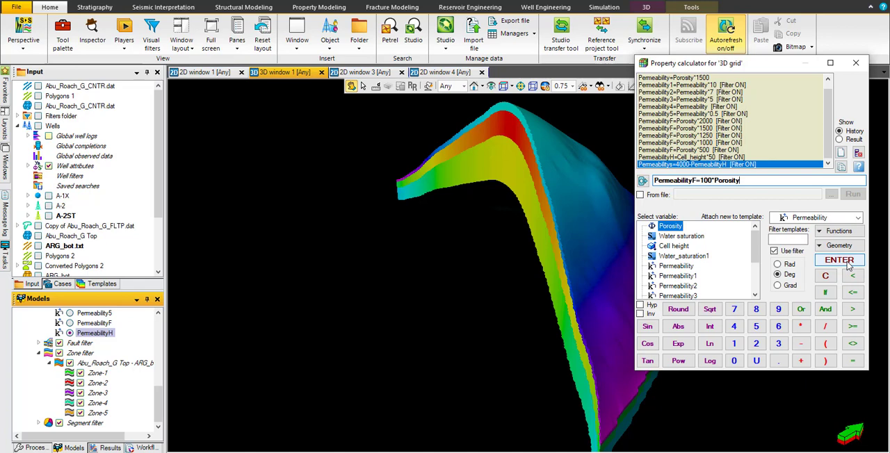
pyautogui.click(839, 259)
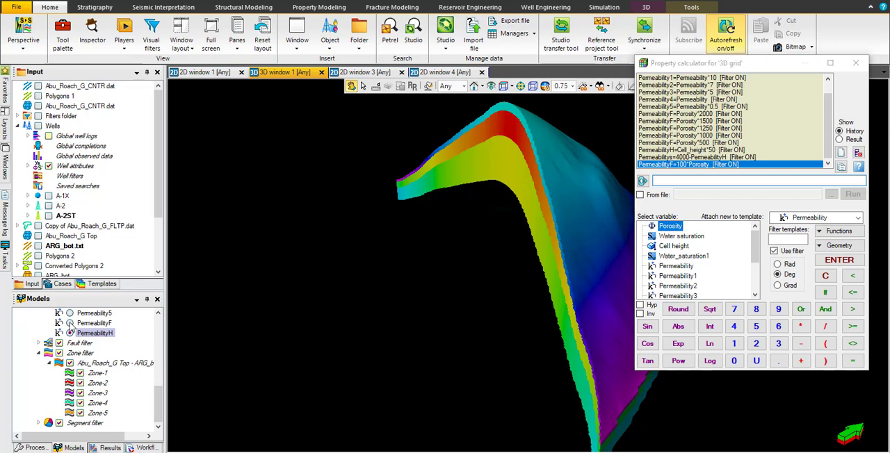
# Display PermeabilityF on the grid and orbit around its crest and sides.
pyautogui.click(69, 324)
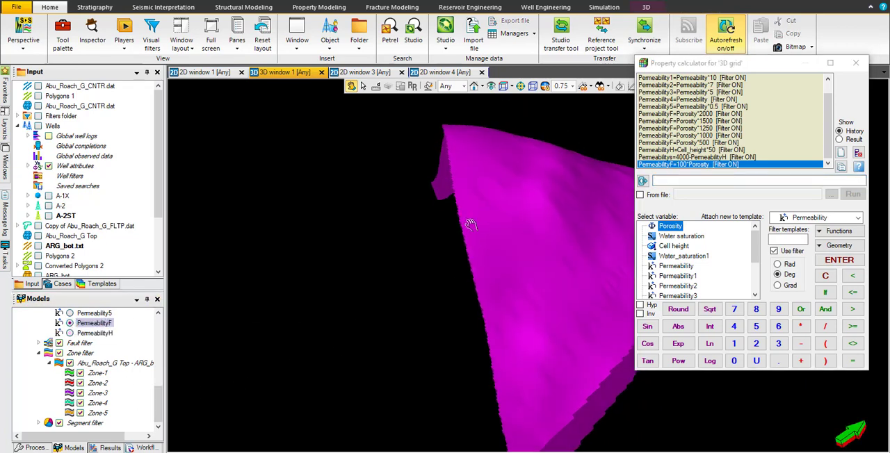
pyautogui.moveTo(469, 225); pyautogui.dragTo(529, 192)
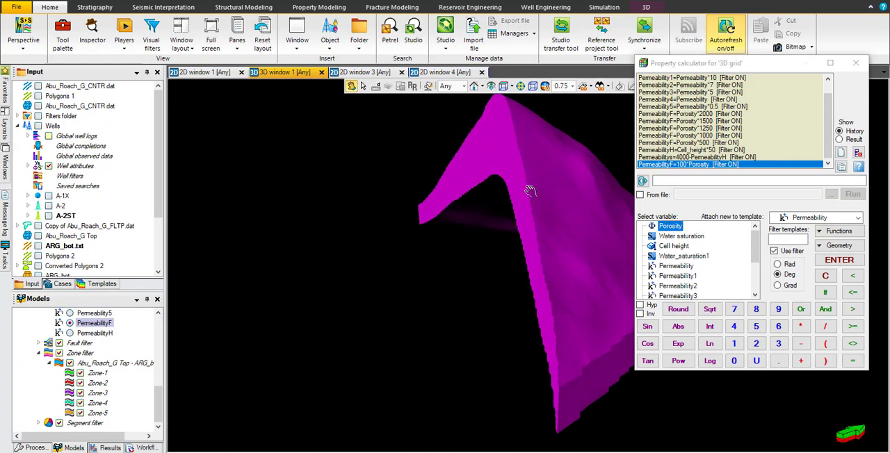
pyautogui.moveTo(529, 192); pyautogui.dragTo(525, 275)
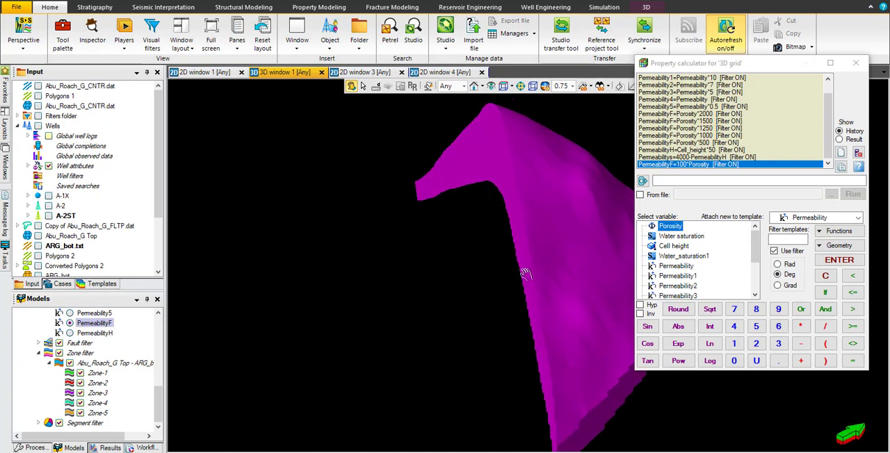
pyautogui.moveTo(525, 271); pyautogui.dragTo(511, 282)
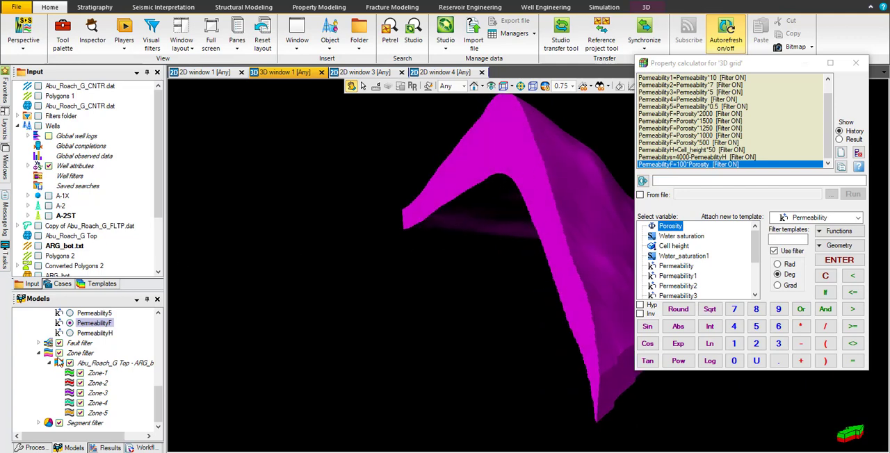
pyautogui.moveTo(674, 281)
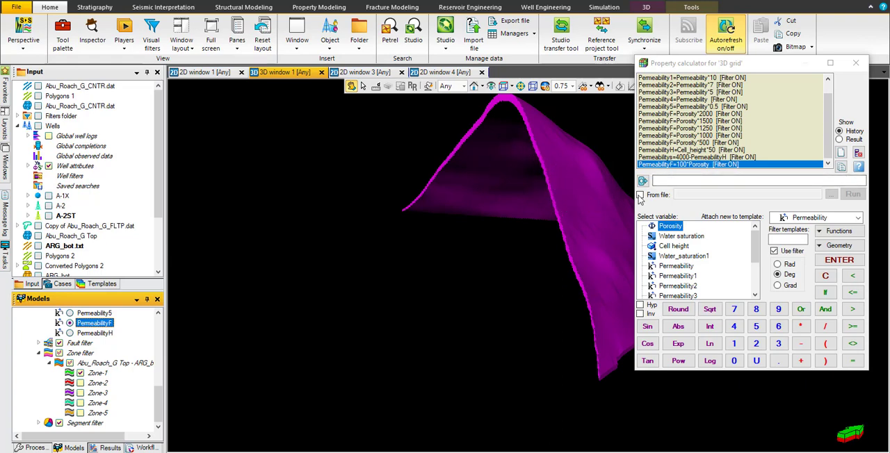
# Run PermeabilityF=Porosity*1000 restricted to Zone-2.
pyautogui.click(748, 181)
pyautogui.write('PermeabilityF=')
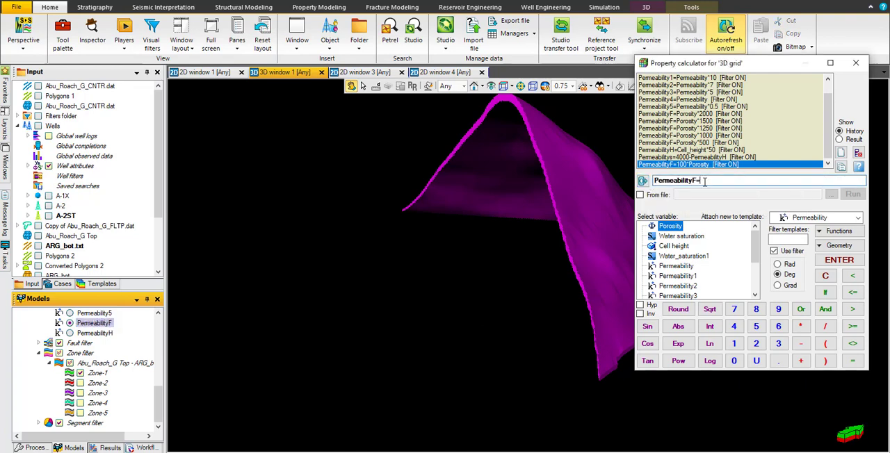
pyautogui.click(671, 226)
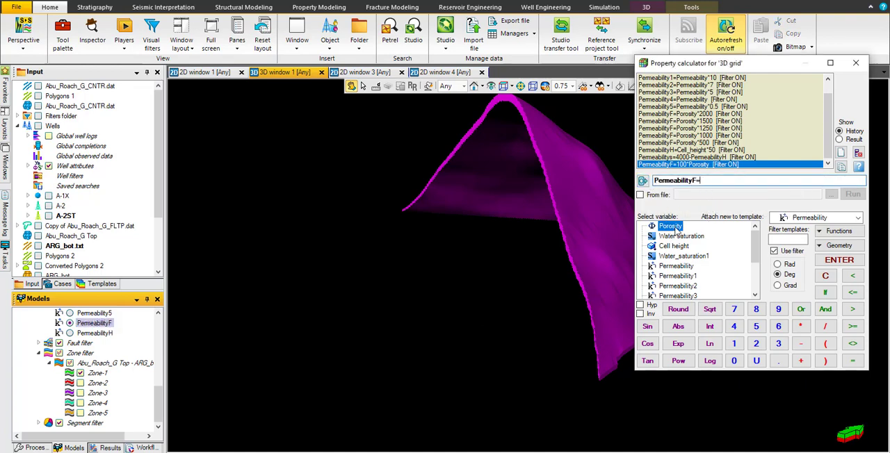
pyautogui.doubleClick(670, 226)
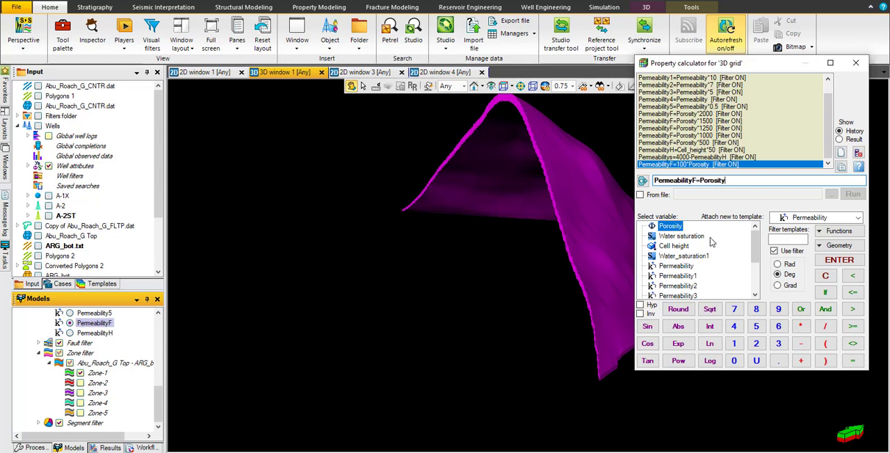
pyautogui.click(779, 309)
pyautogui.write('*1000')
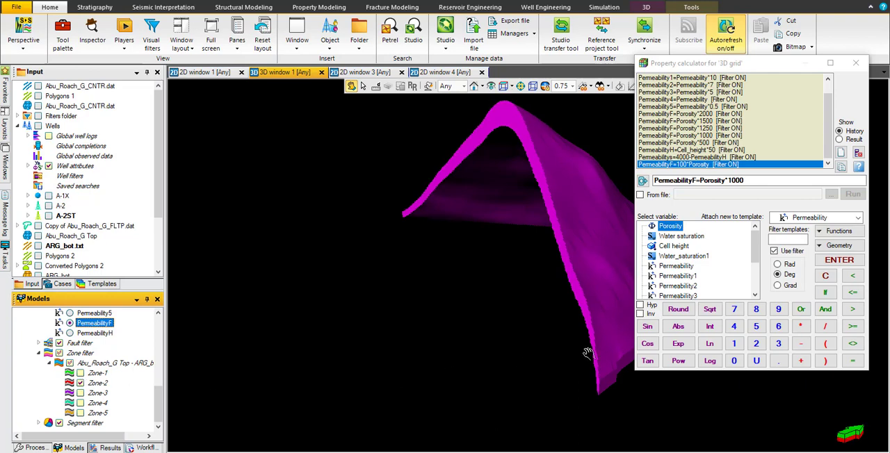
pyautogui.click(839, 259)
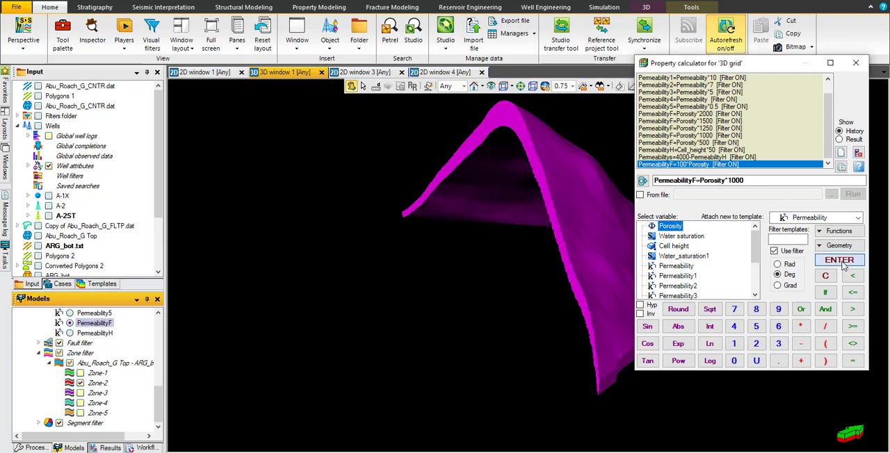
pyautogui.click(840, 260)
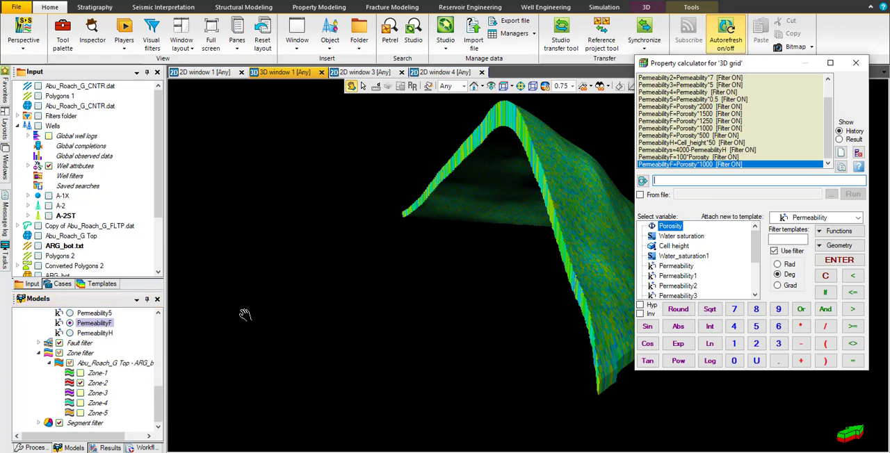
# Filter to Zone-3 only and run PermeabilityF=Porosity*500.
pyautogui.click(80, 403)
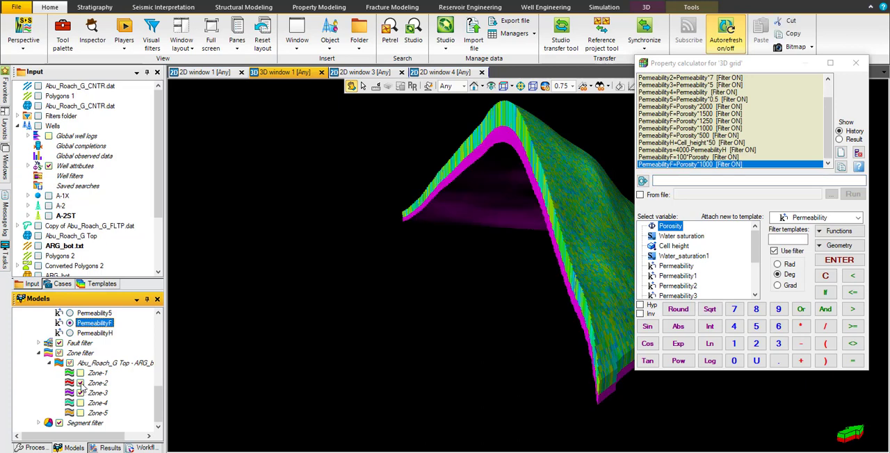
pyautogui.click(69, 323)
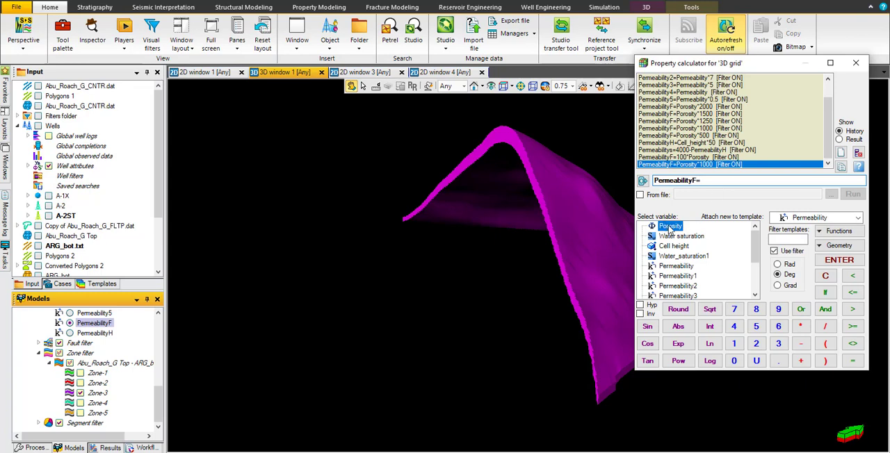
pyautogui.doubleClick(669, 226)
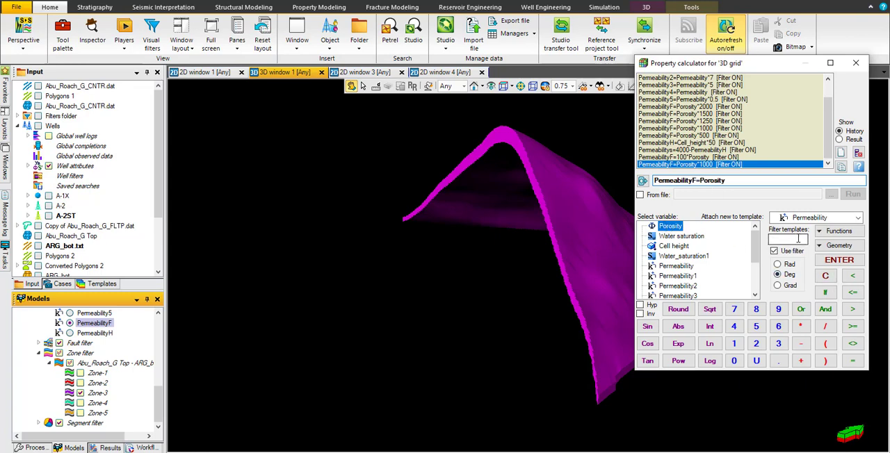
pyautogui.write('*500')
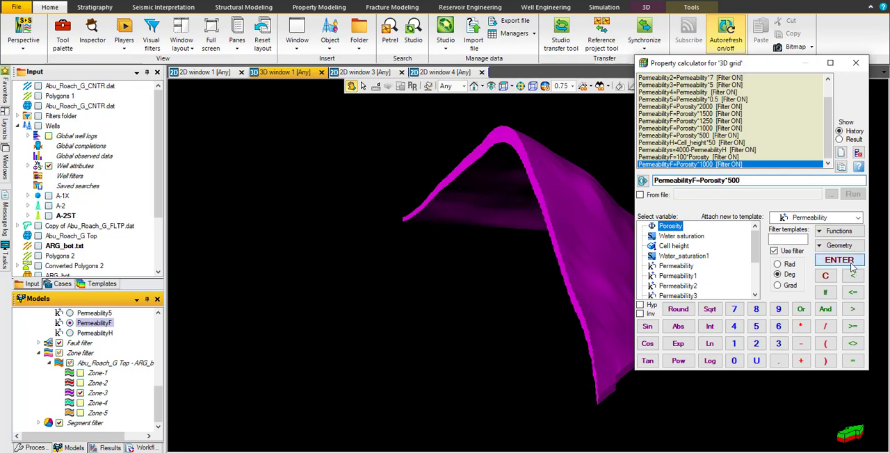
pyautogui.click(840, 260)
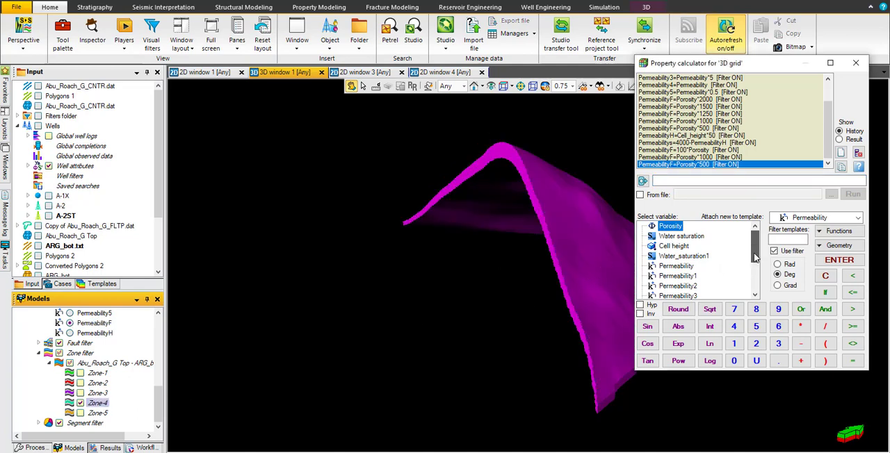
# Run PermeabilityF=Porosity*300 for Zone-4 via the calculator keypad.
pyautogui.click(95, 323)
pyautogui.write('PermeabilityF=Porosity*')
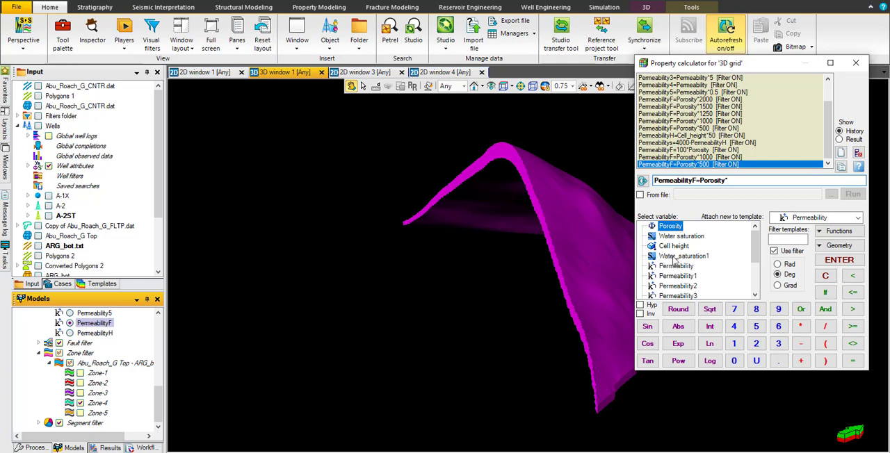
pyautogui.click(734, 360)
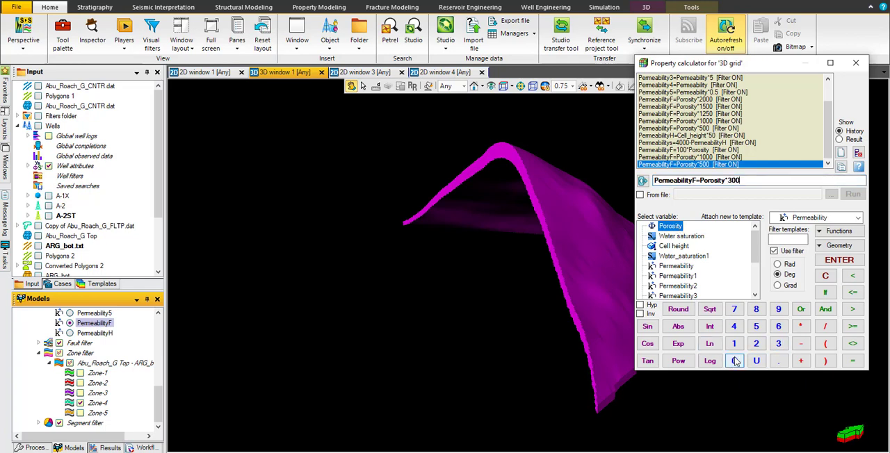
pyautogui.click(839, 260)
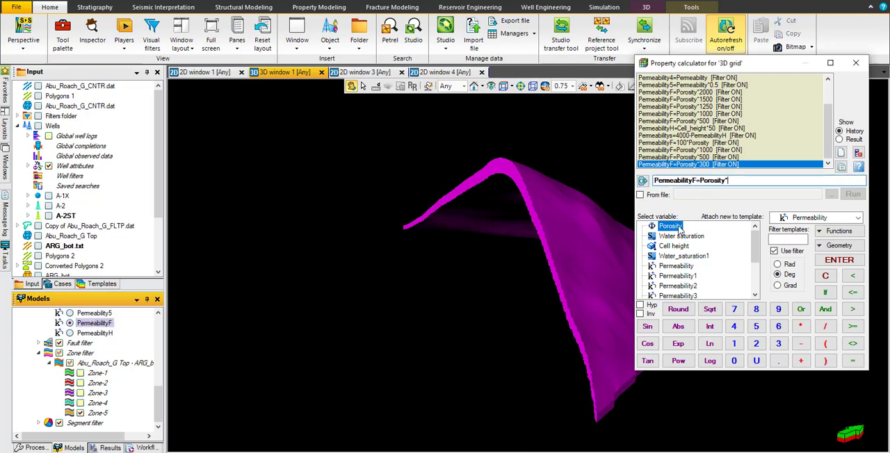
# Run PermeabilityF=Porosity*1500 for Zone-5, then close the calculator.
pyautogui.write('1500')
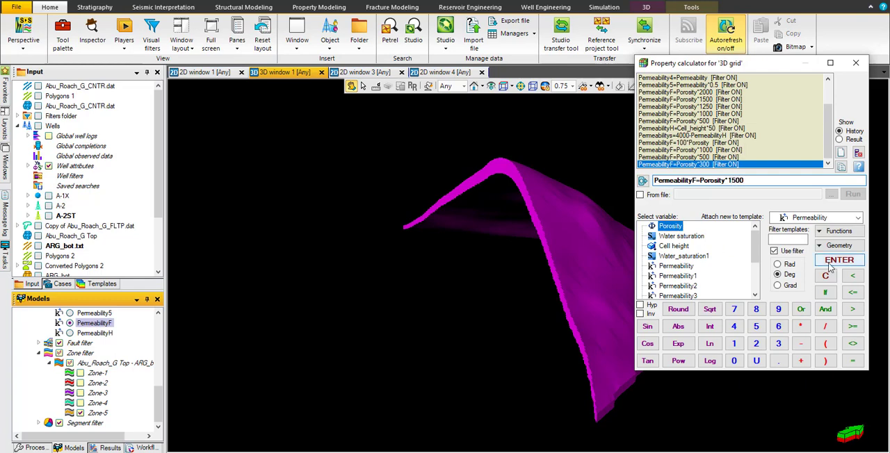
pyautogui.click(839, 260)
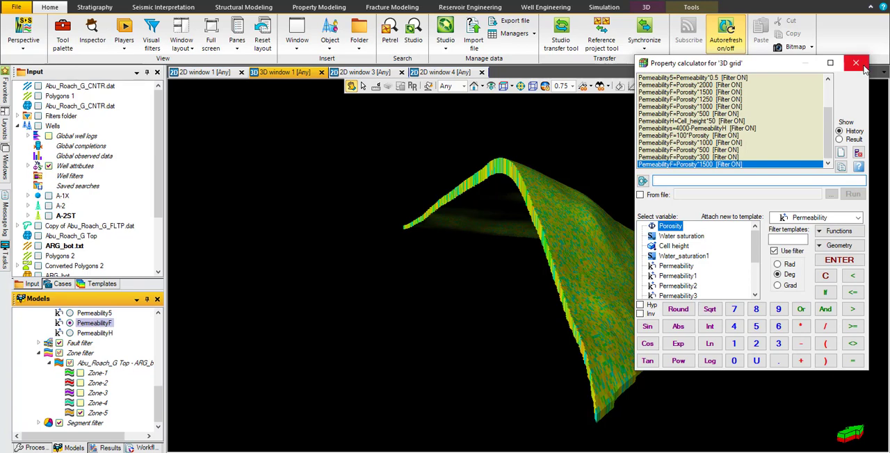
pyautogui.click(856, 63)
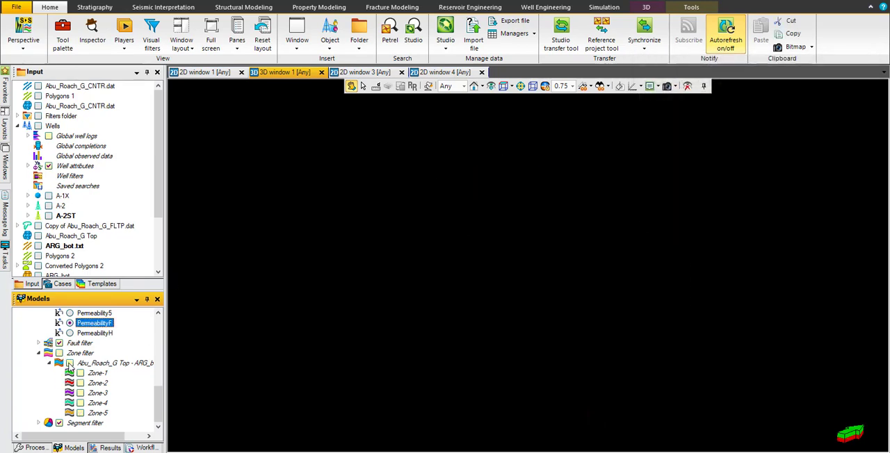
# Turn all five zones back on, orbit to view the layers, and open Property Modeling.
pyautogui.click(59, 353)
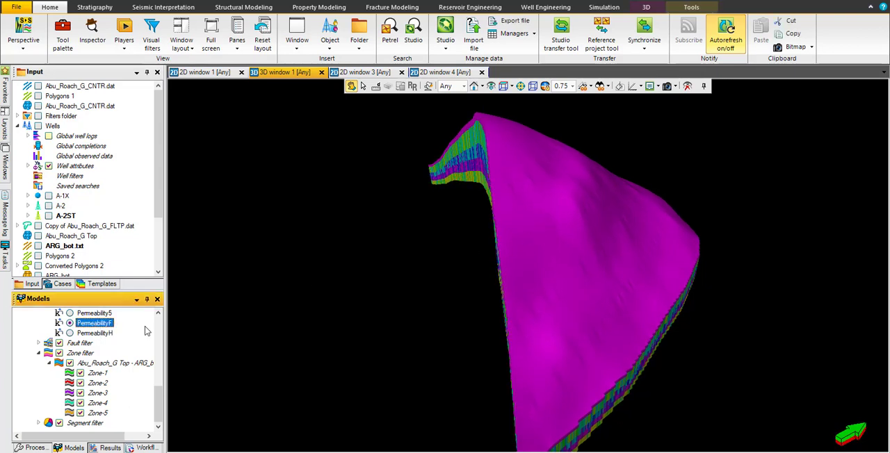
pyautogui.moveTo(128, 340)
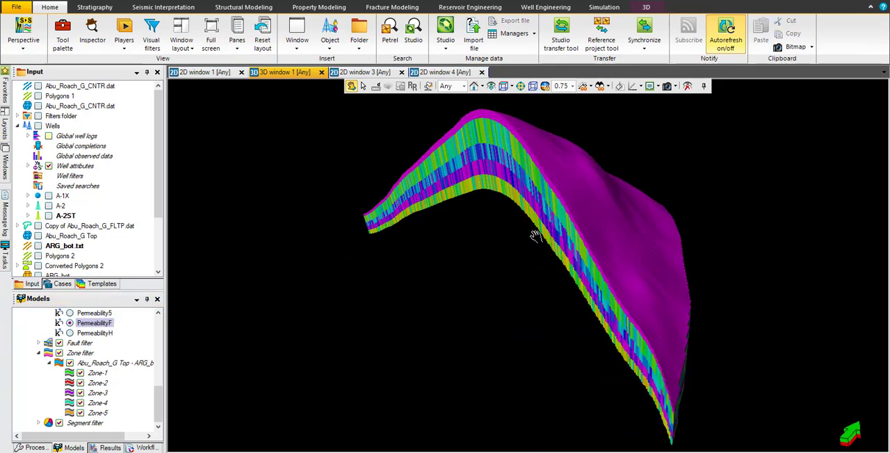
pyautogui.moveTo(584, 242)
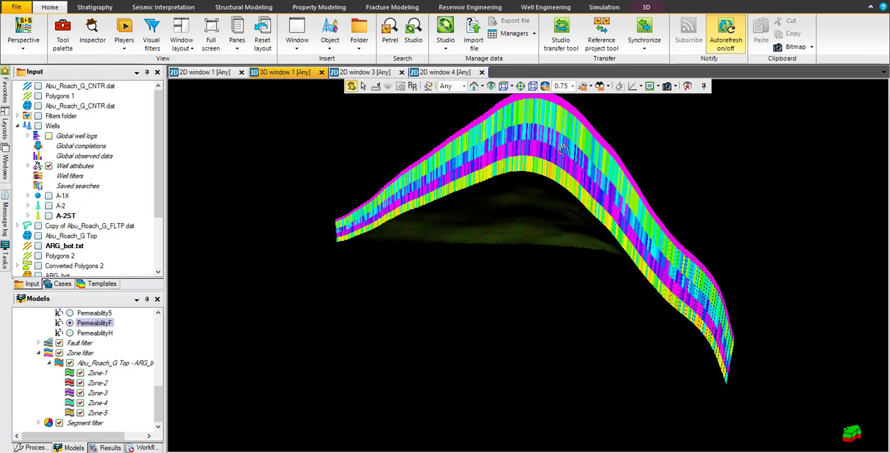
pyautogui.moveTo(556, 190)
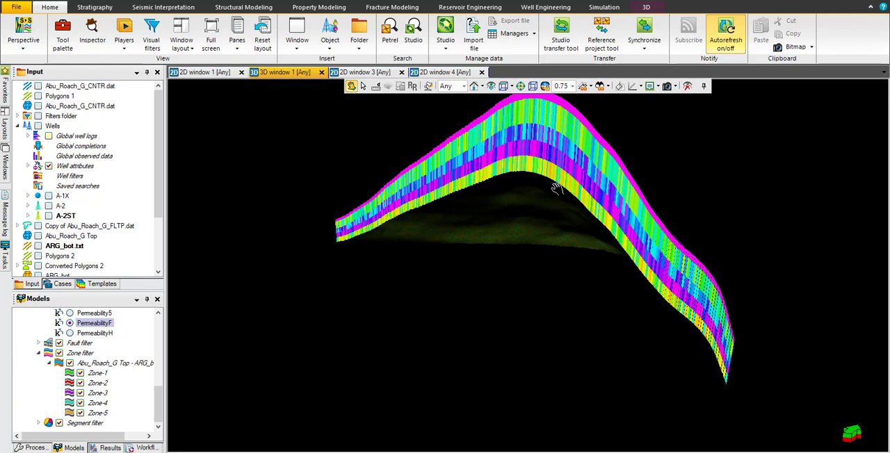
pyautogui.moveTo(535, 171)
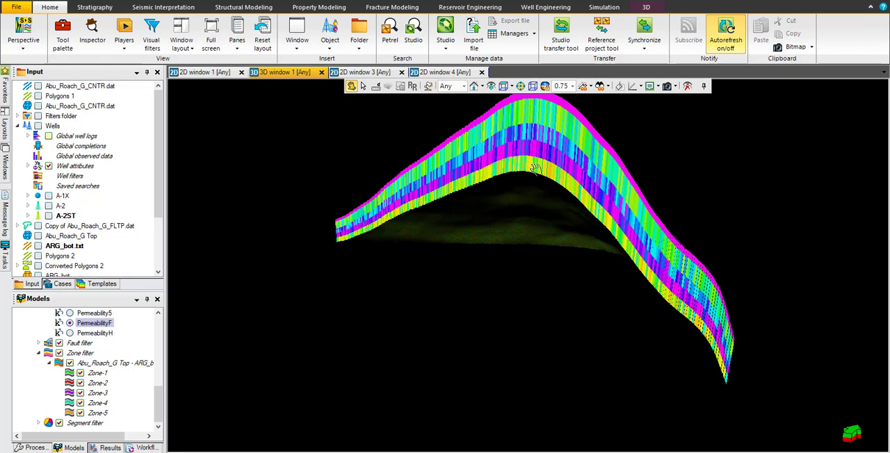
pyautogui.moveTo(526, 174)
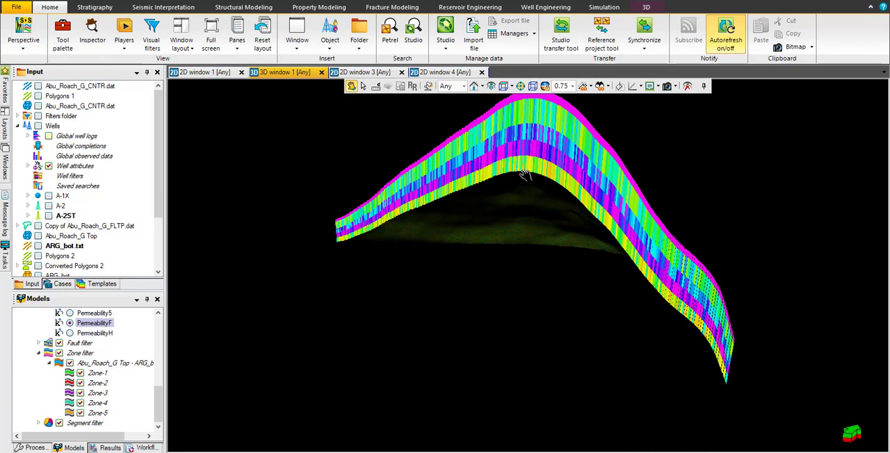
pyautogui.moveTo(530, 172)
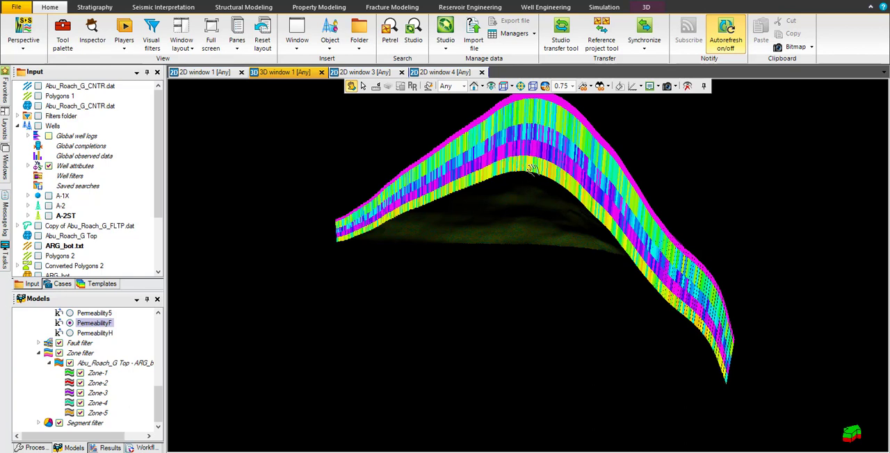
pyautogui.moveTo(534, 176)
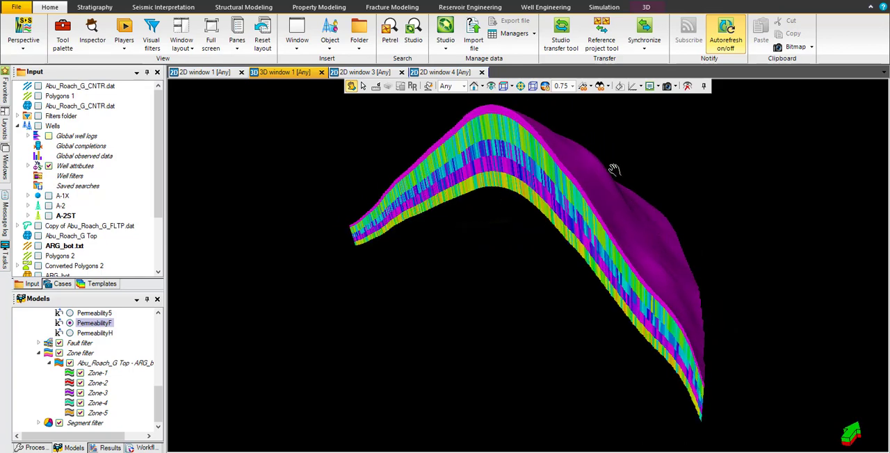
pyautogui.moveTo(612, 169); pyautogui.dragTo(591, 139)
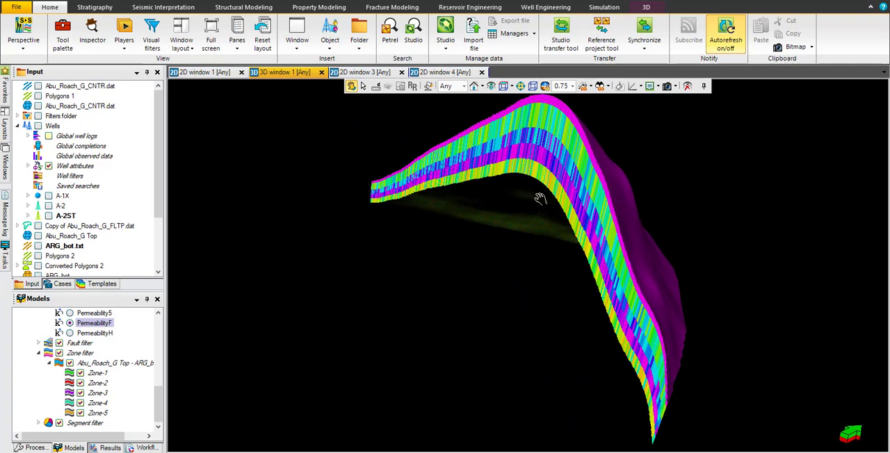
pyautogui.moveTo(516, 152)
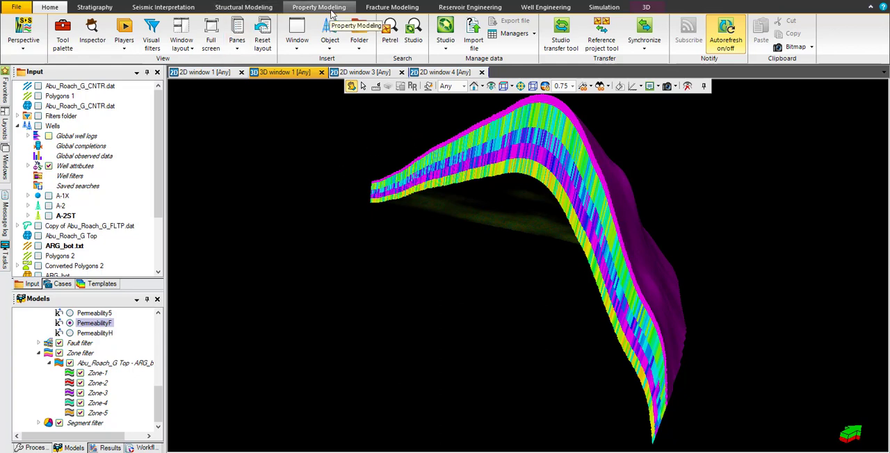
pyautogui.click(319, 7)
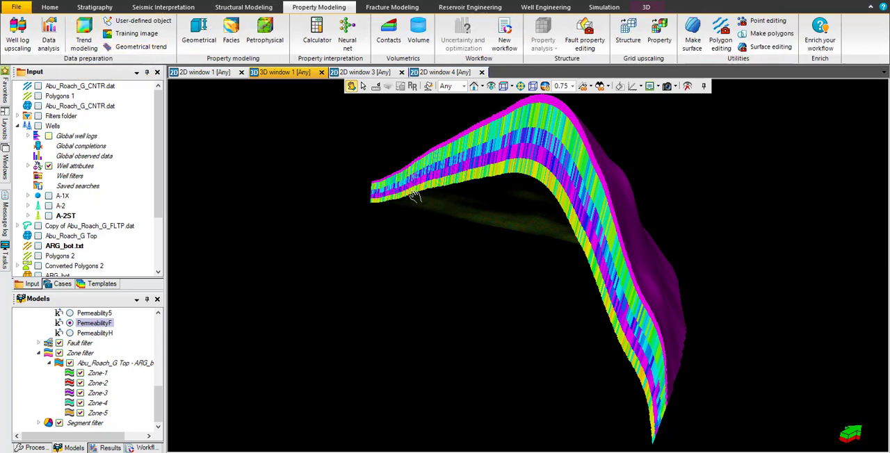
pyautogui.moveTo(567, 223)
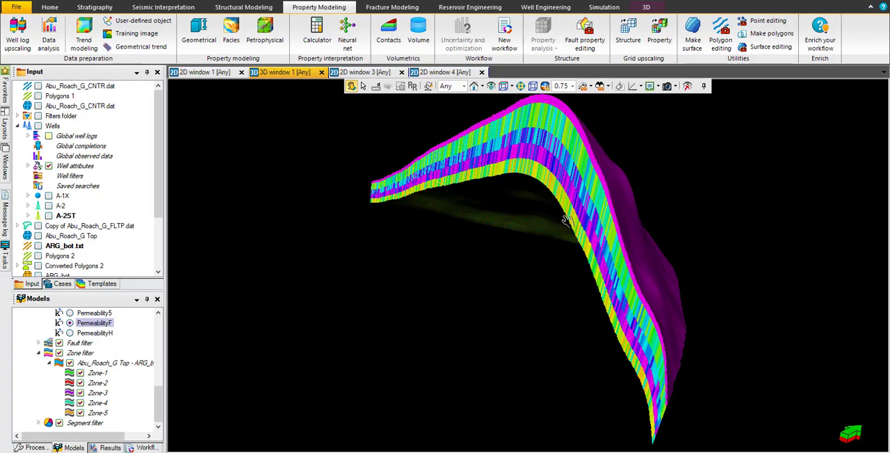